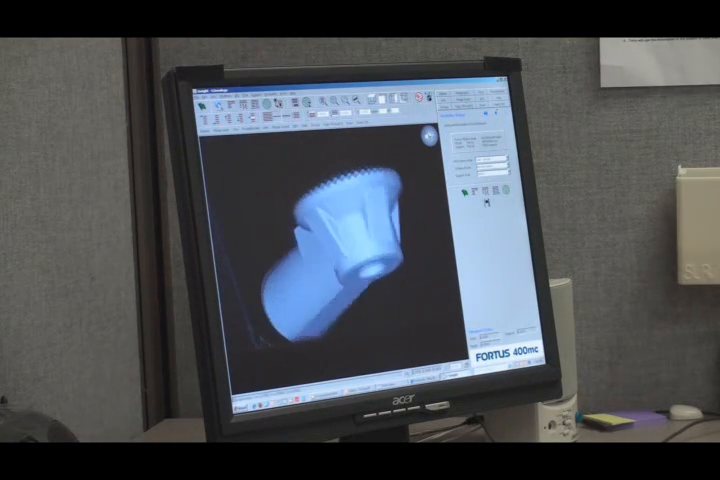
Step: Rotate the toothed part so its long body lies horizontally across the build envelope
drag(320, 250, 330, 230)
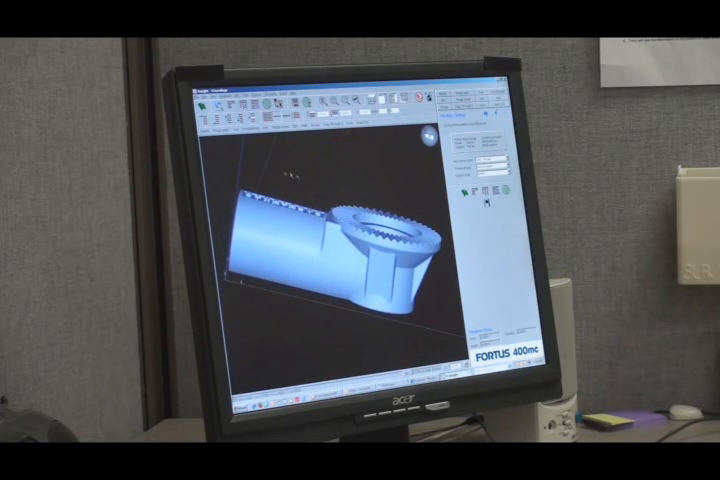